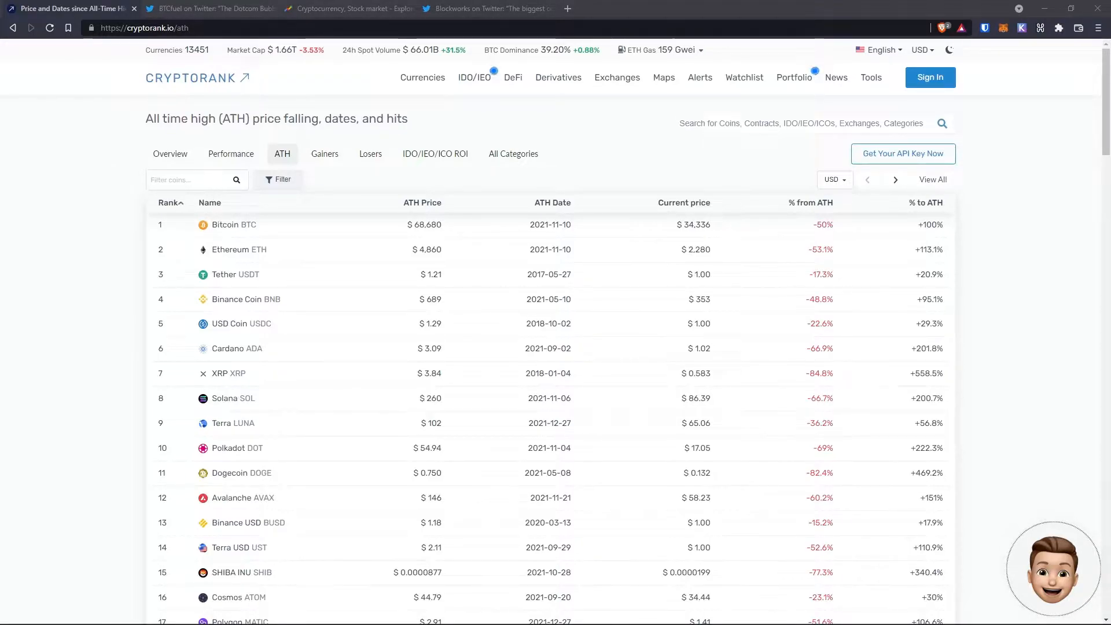
Scroll through the BTCfuel tweets, then bring up the Dotcom Bubble 6 Trillion comparison thread
scroll("down", 3)
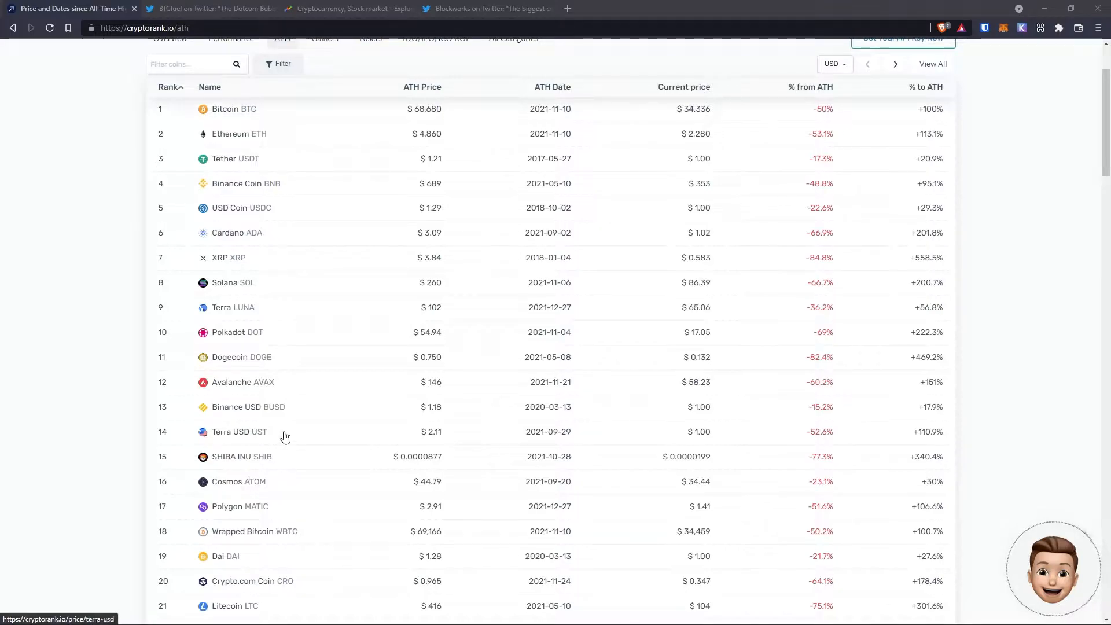
mouse_move(293, 437)
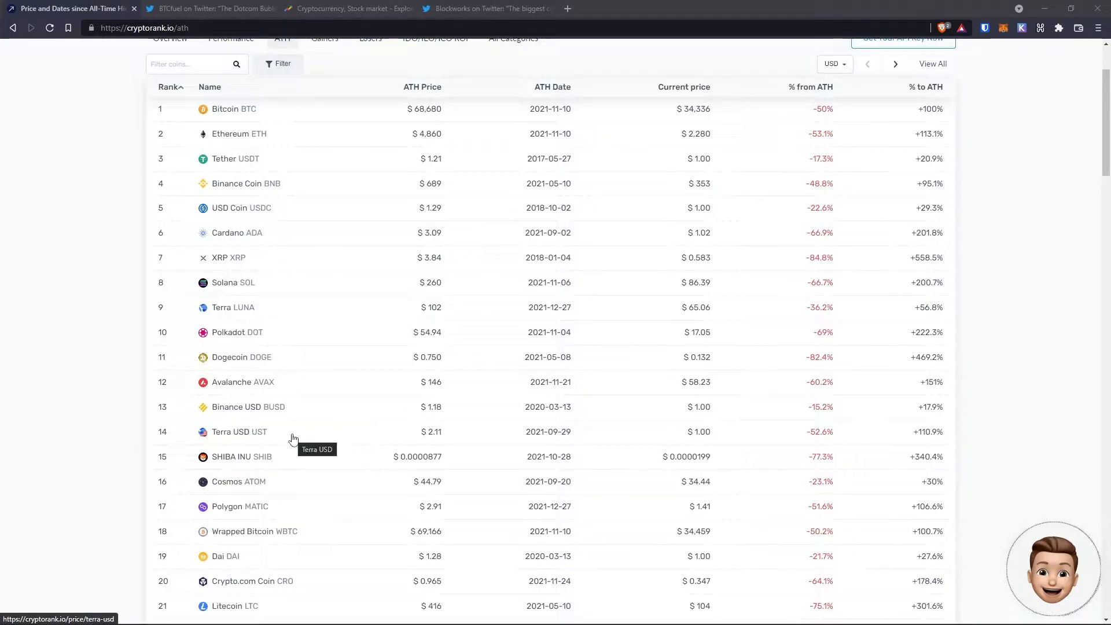
mouse_move(693, 197)
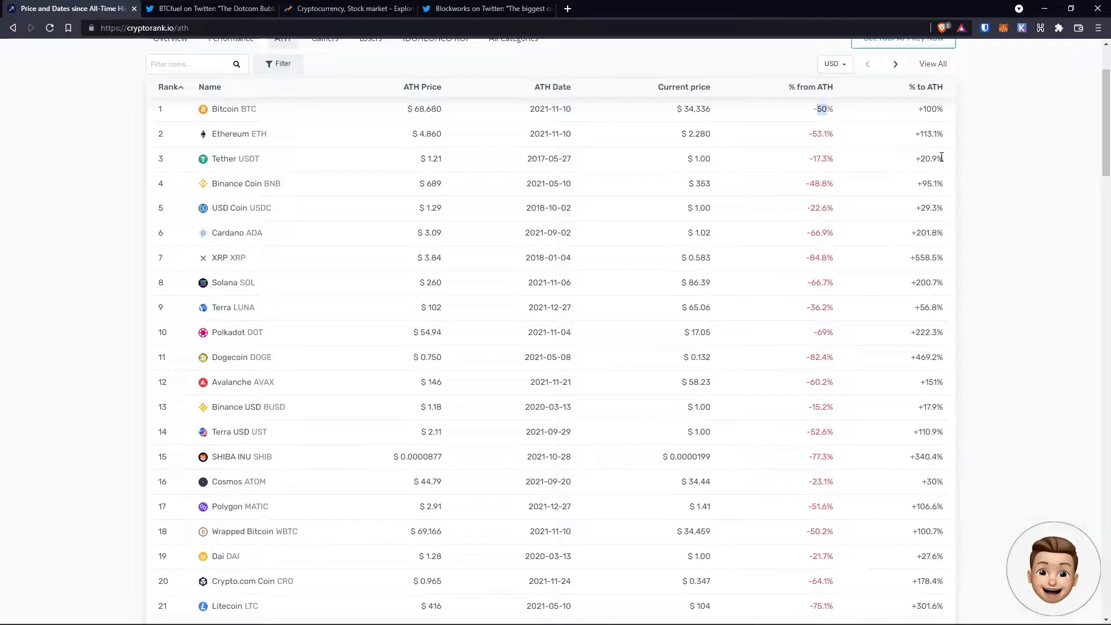
mouse_move(825, 148)
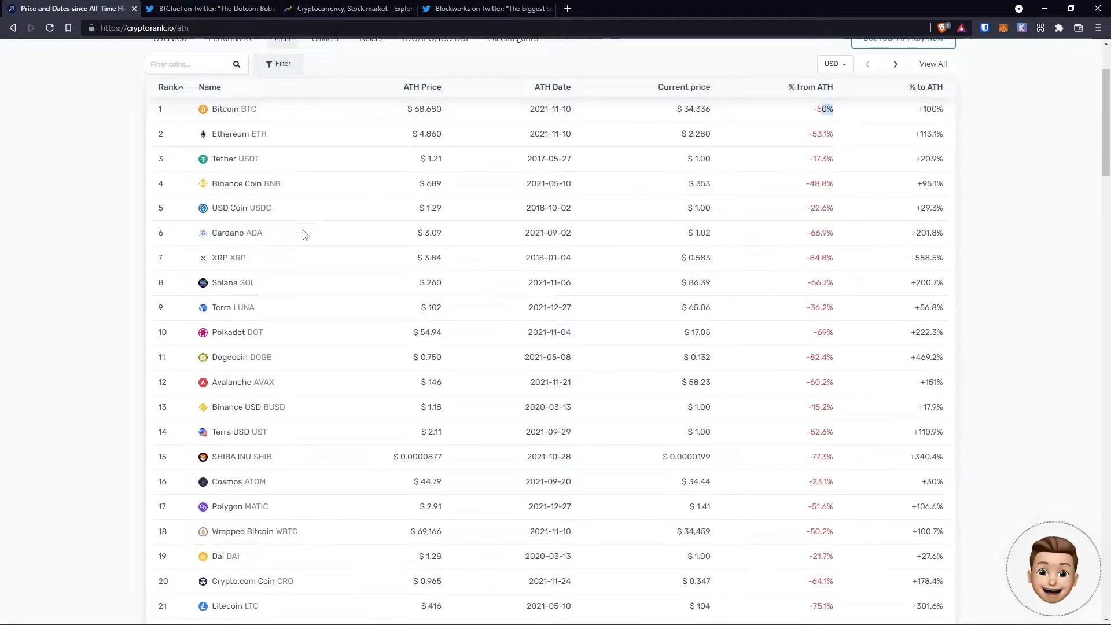
scroll("down", 3)
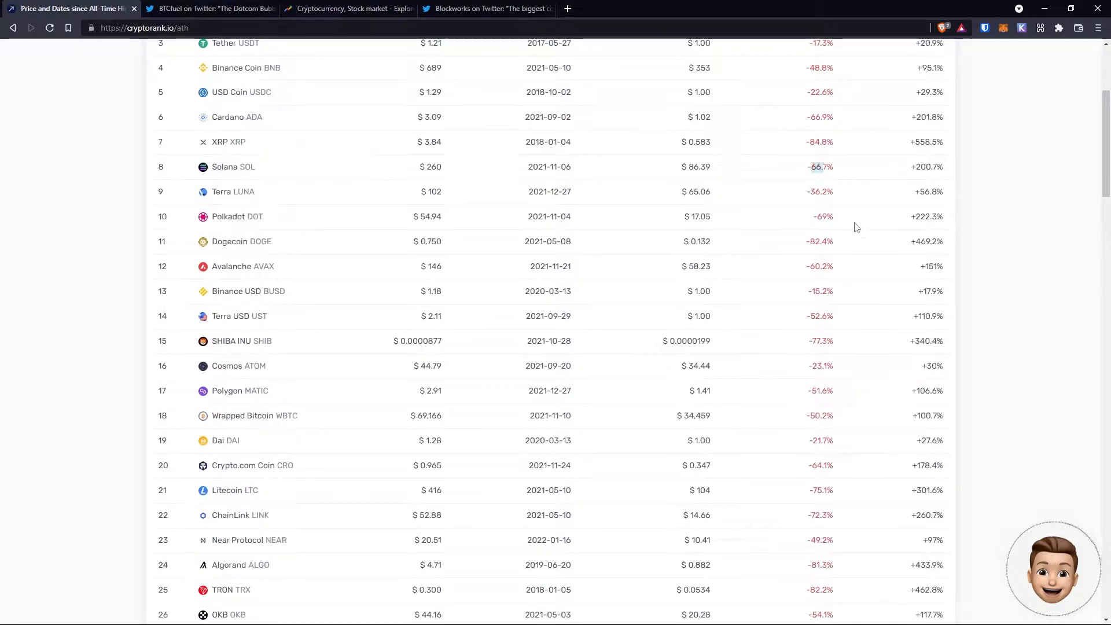
scroll("up", 3)
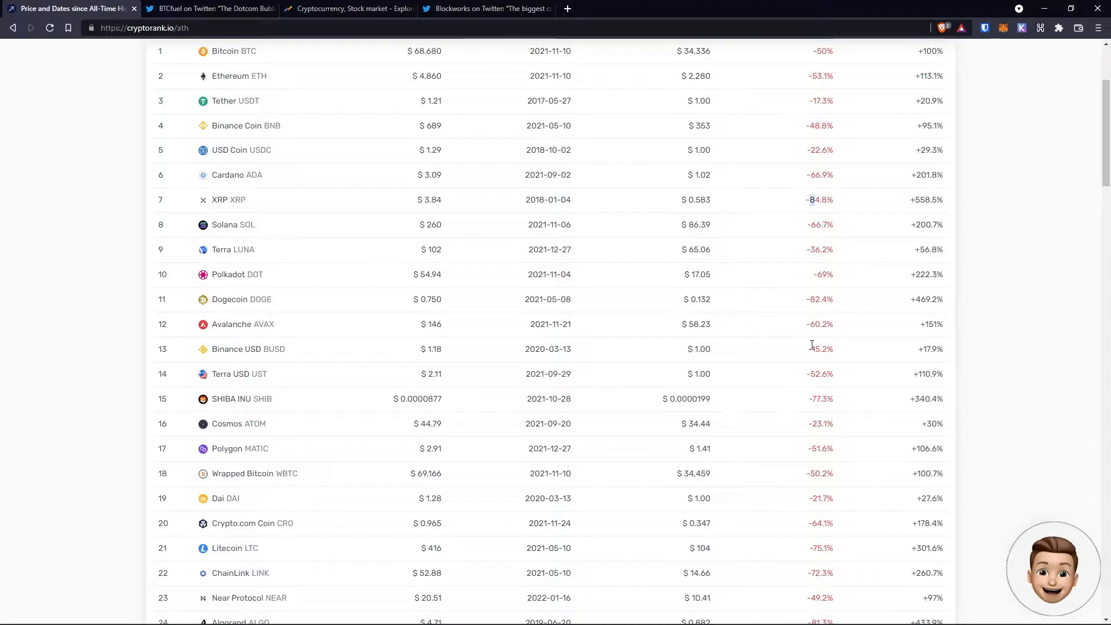
mouse_move(686, 412)
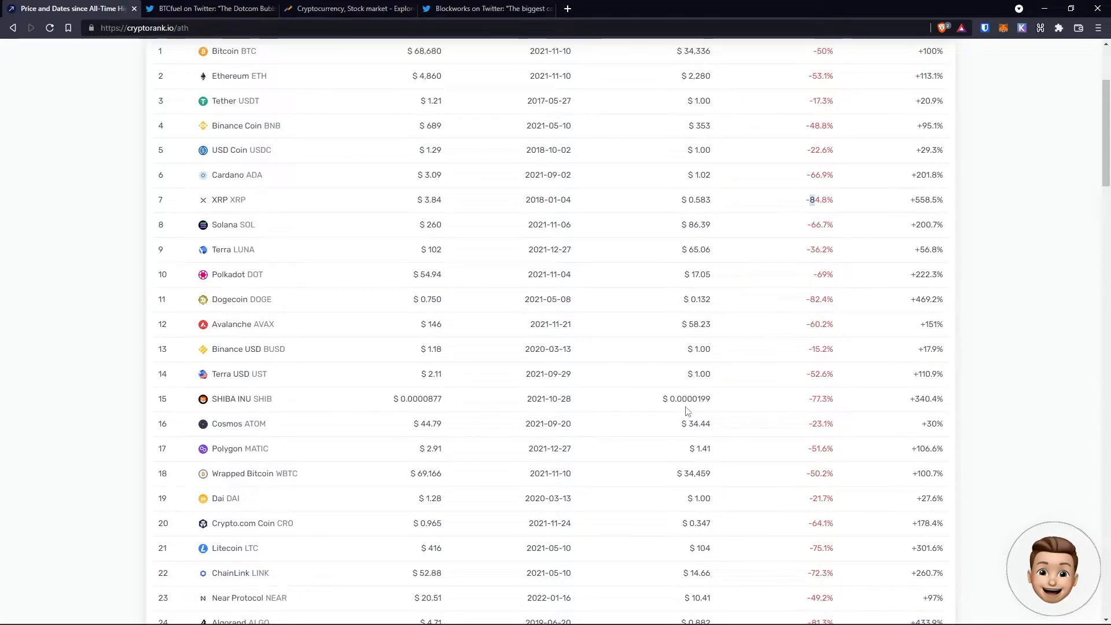
scroll("down", 3)
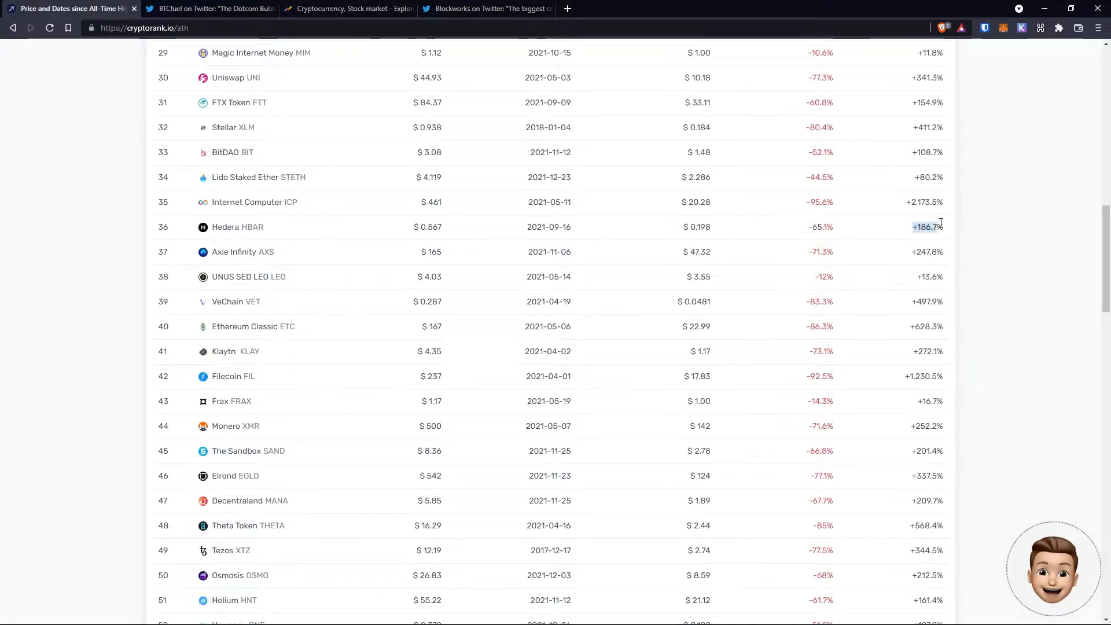
mouse_move(967, 226)
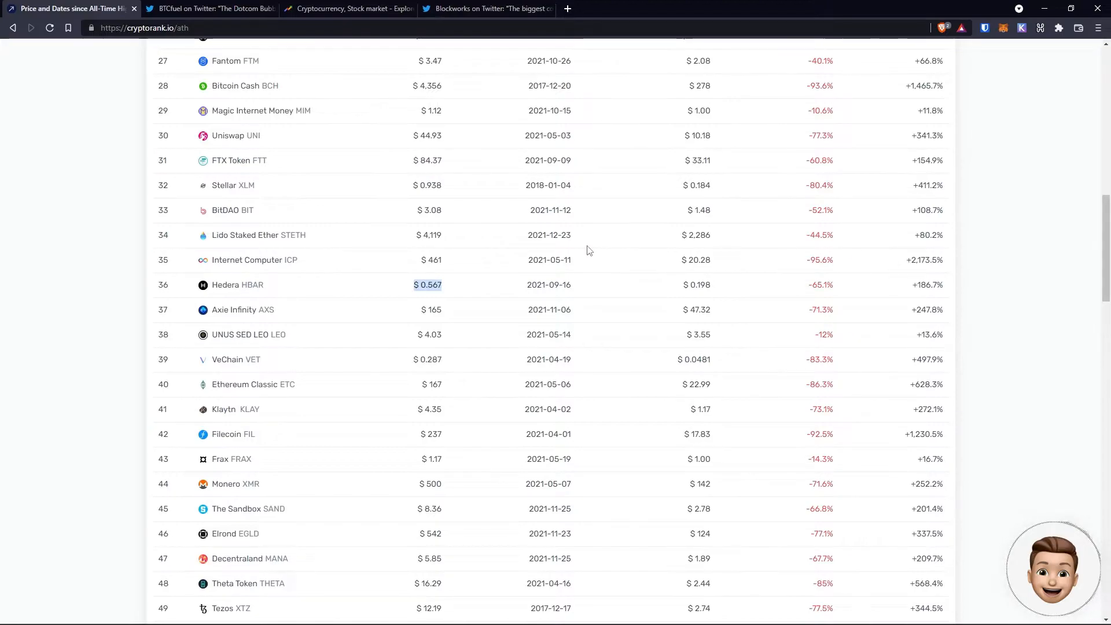
scroll("up", 3)
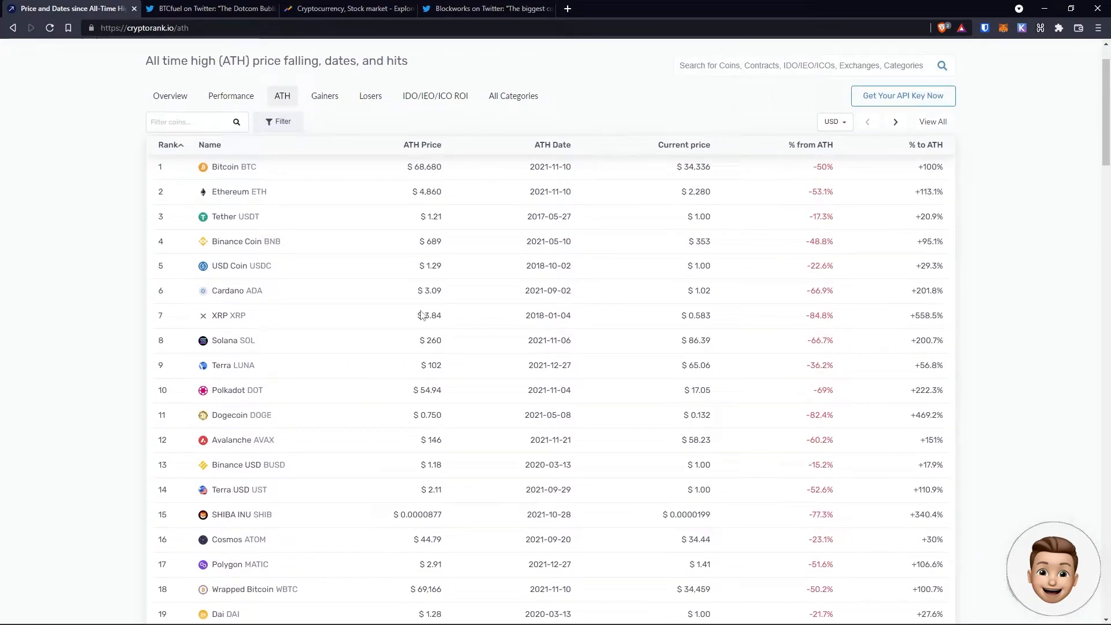
mouse_move(510, 49)
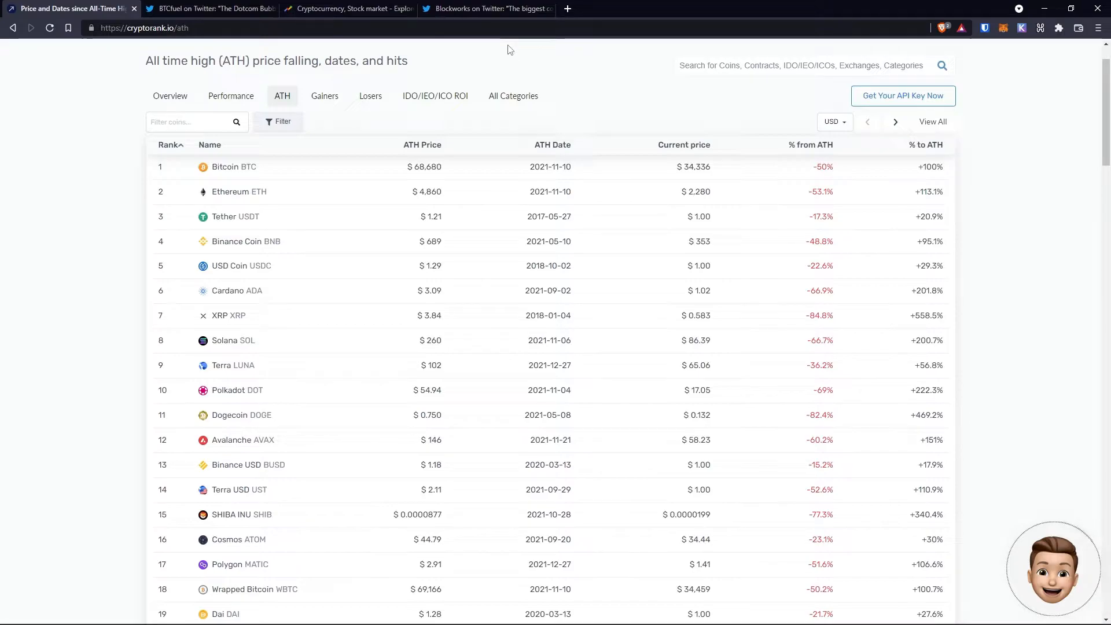
left_click(209, 8)
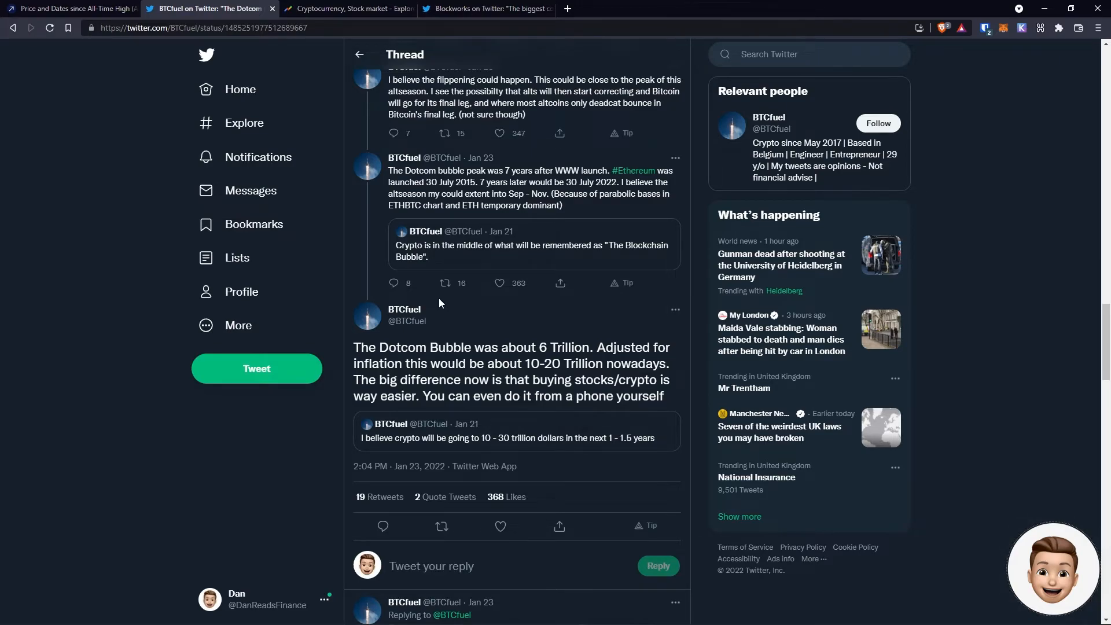
Show the Cryptocurrency vs Stock market worldwide interest chart for the past 12 months
left_click(347, 8)
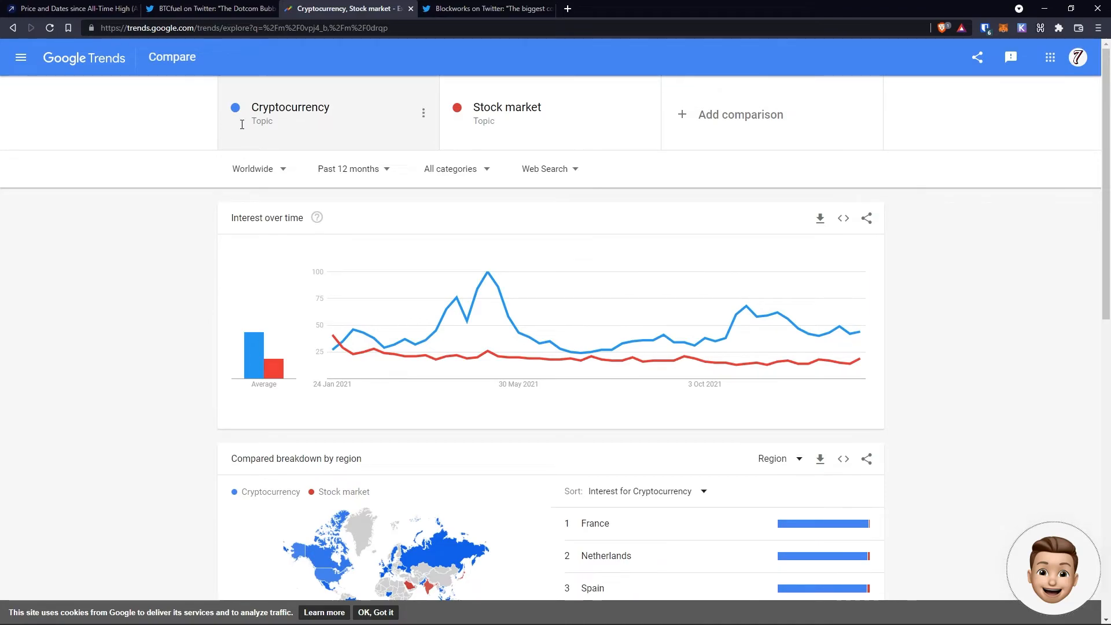
mouse_move(747, 323)
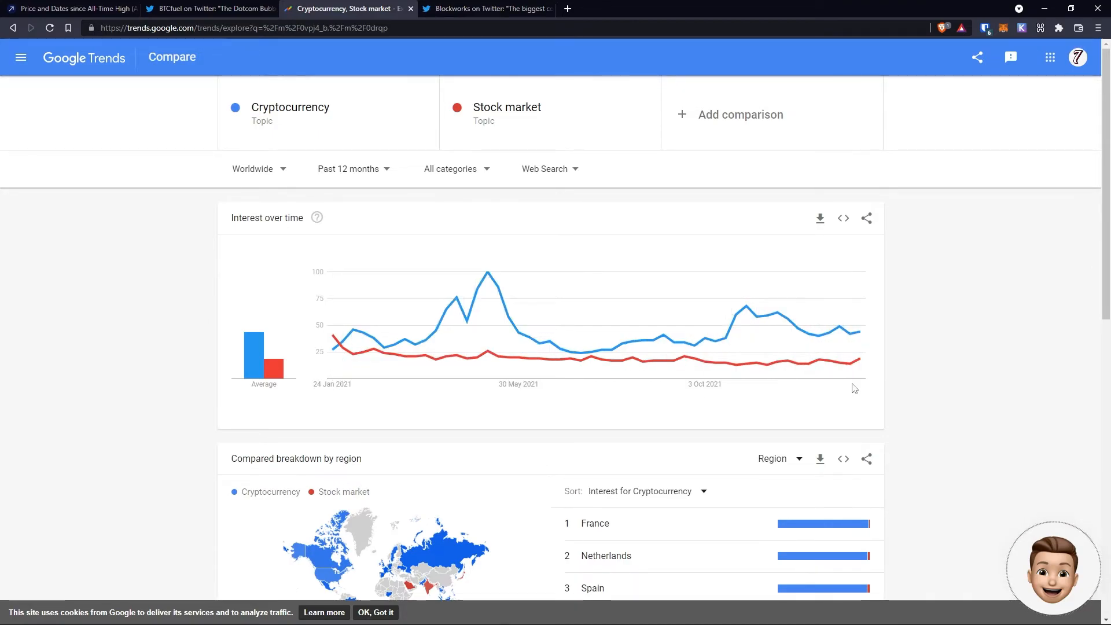
mouse_move(858, 333)
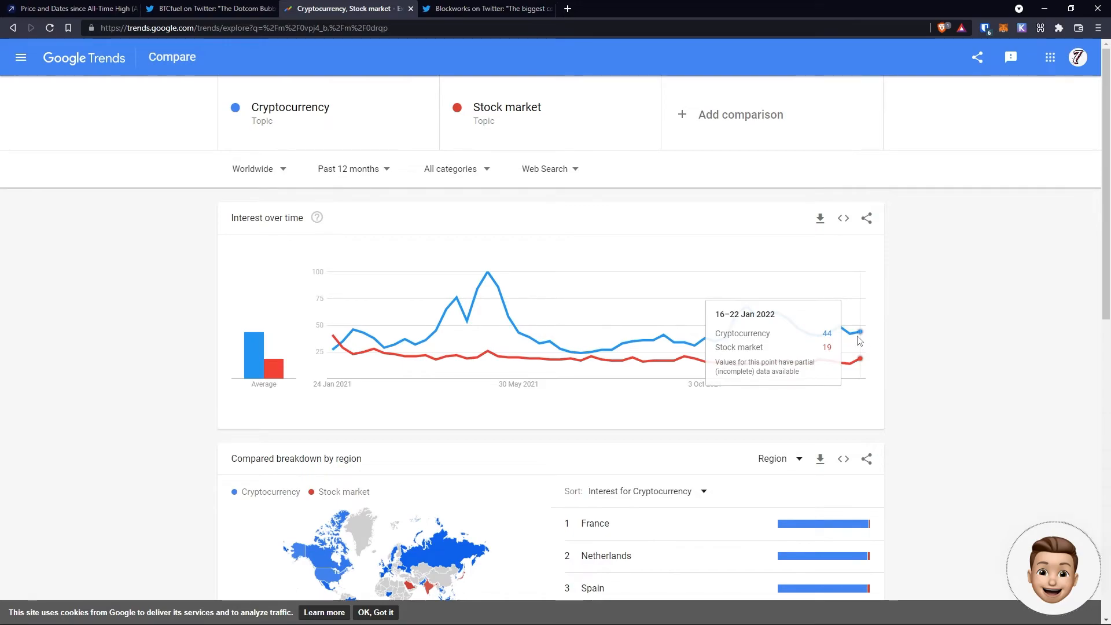
mouse_move(401, 335)
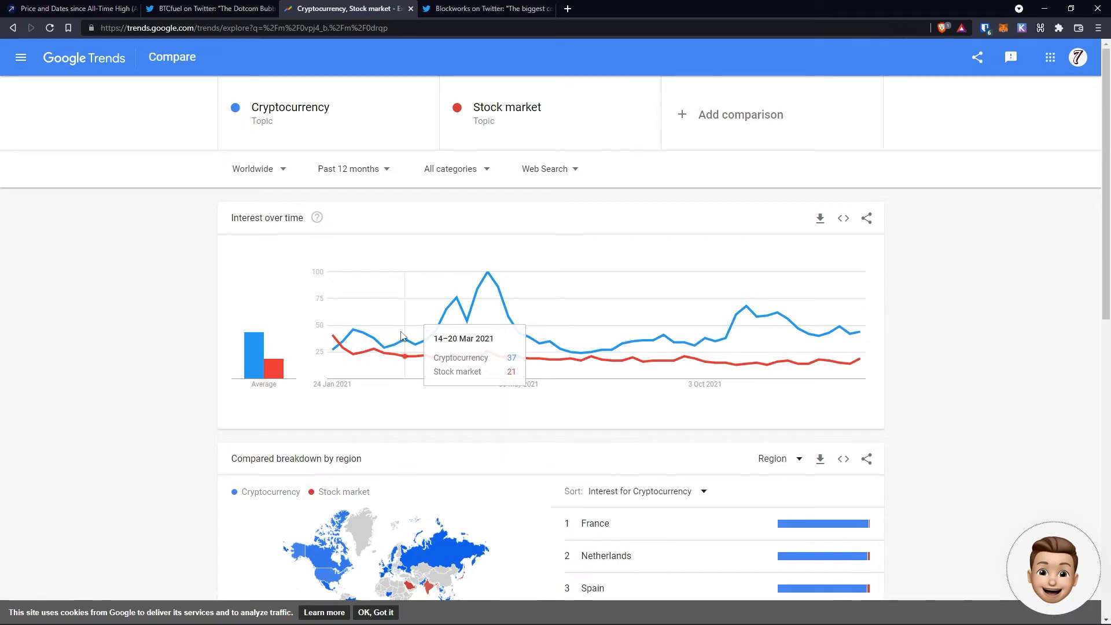
Read the Blockworks hiring thread's listings from Reddit, Meta, Visa, Walmart, Amazon and Fidelity
left_click(488, 8)
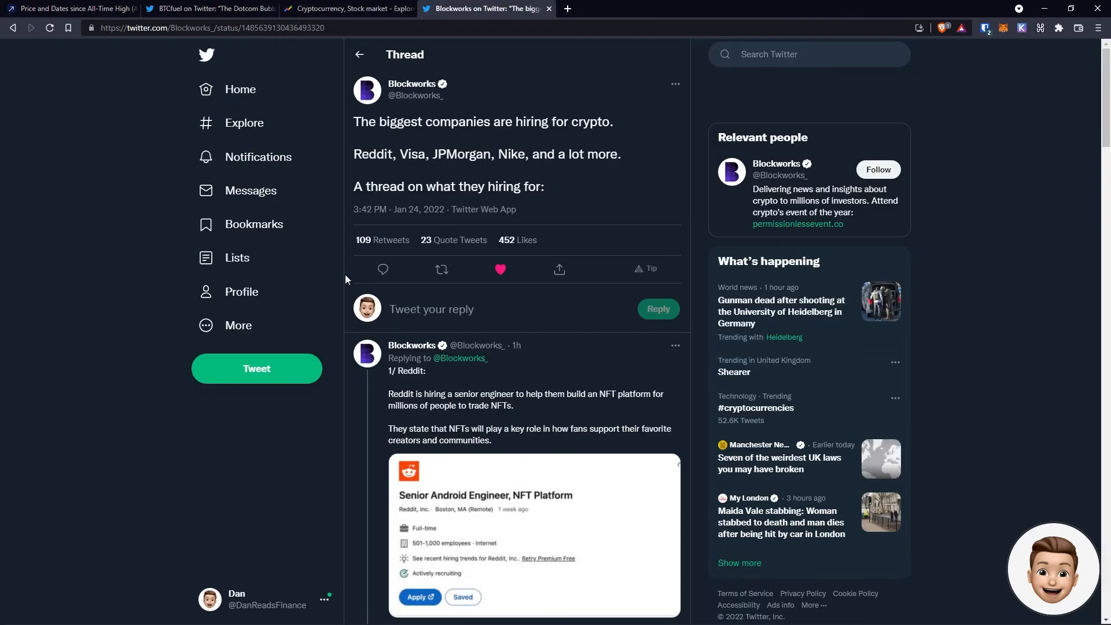
mouse_move(250, 190)
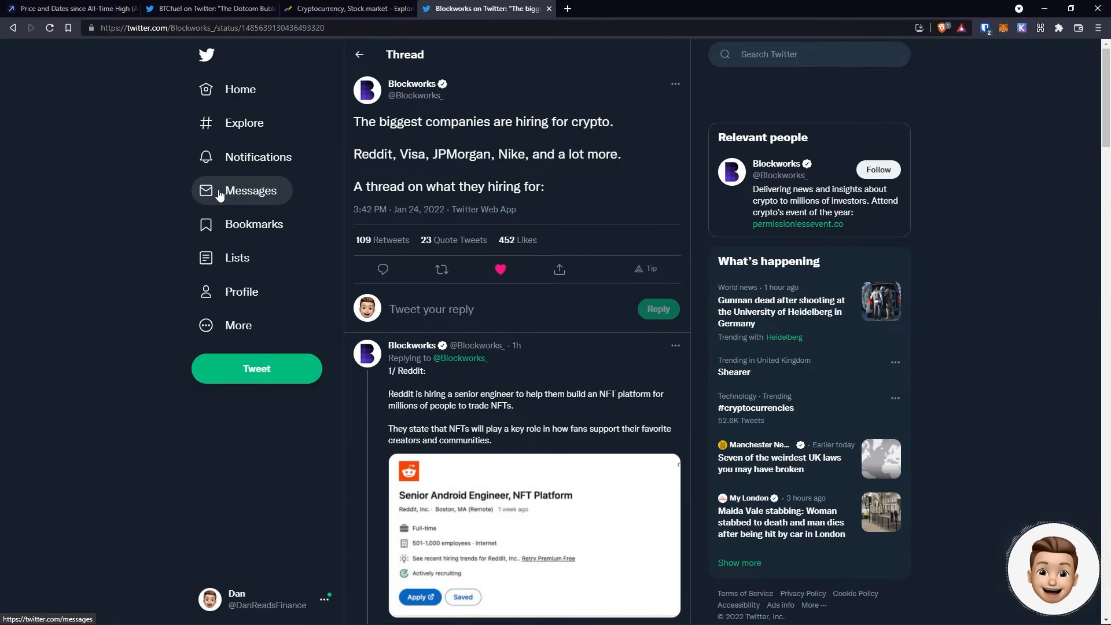
scroll("down", 3)
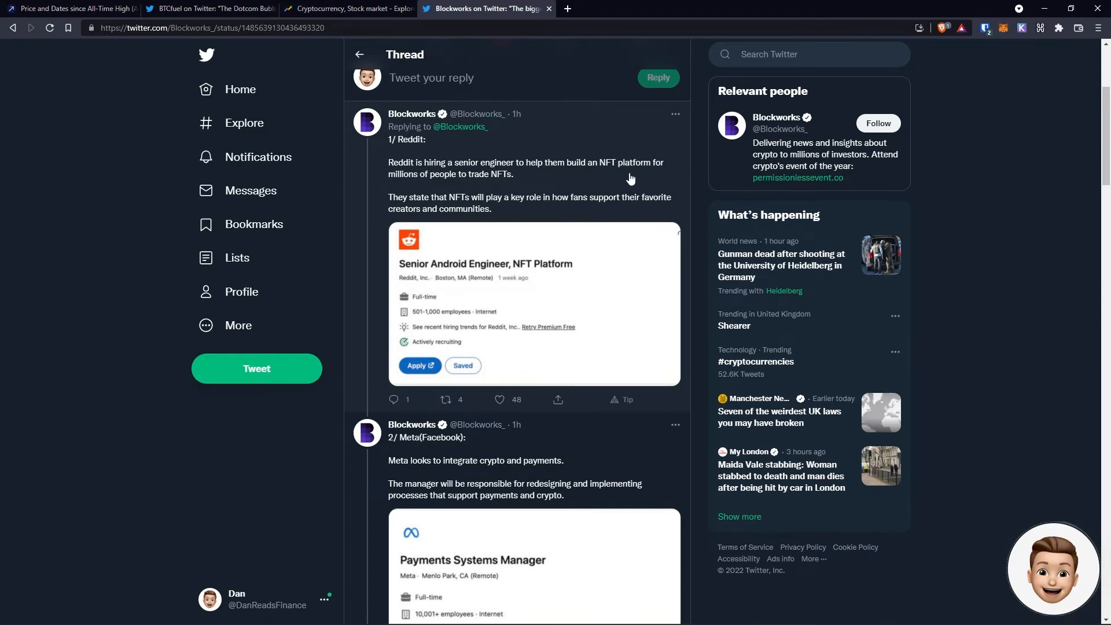
scroll("down", 3)
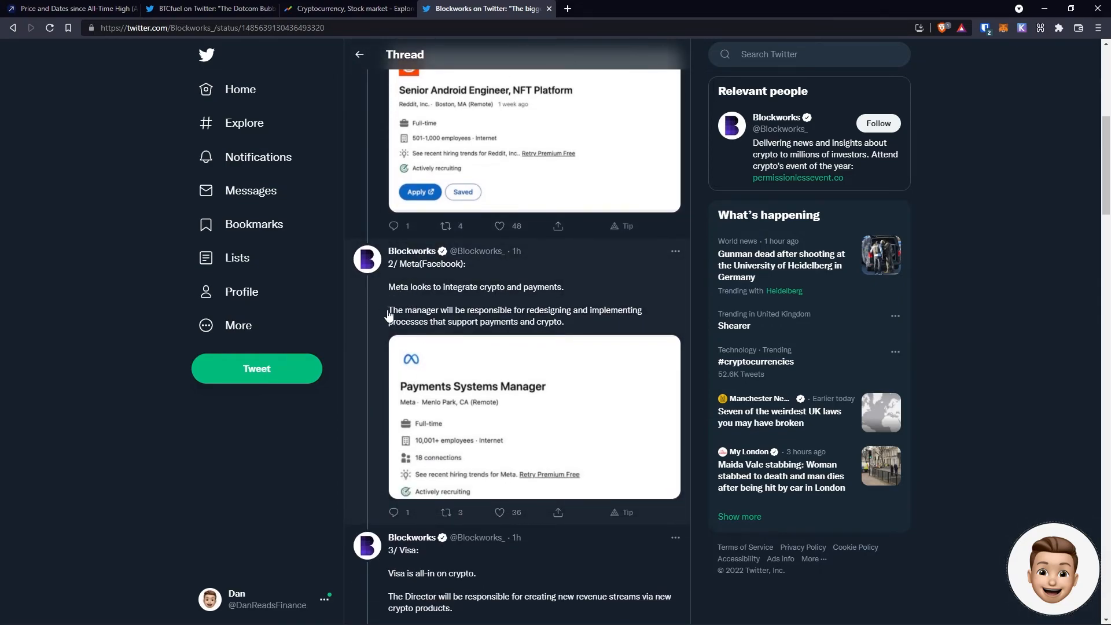
scroll("down", 3)
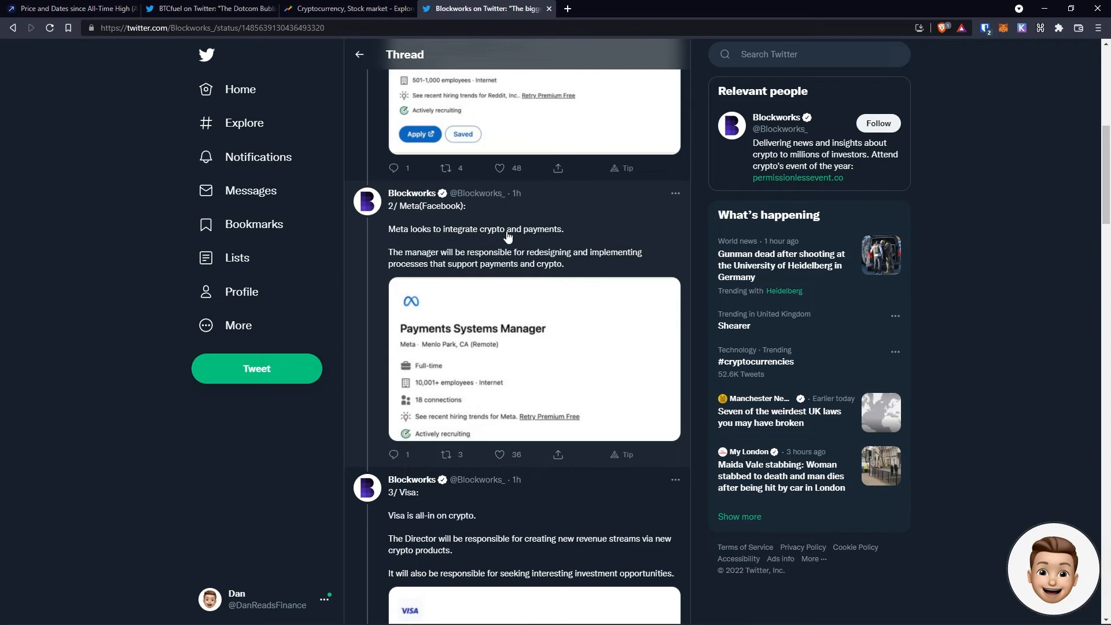
scroll("down", 3)
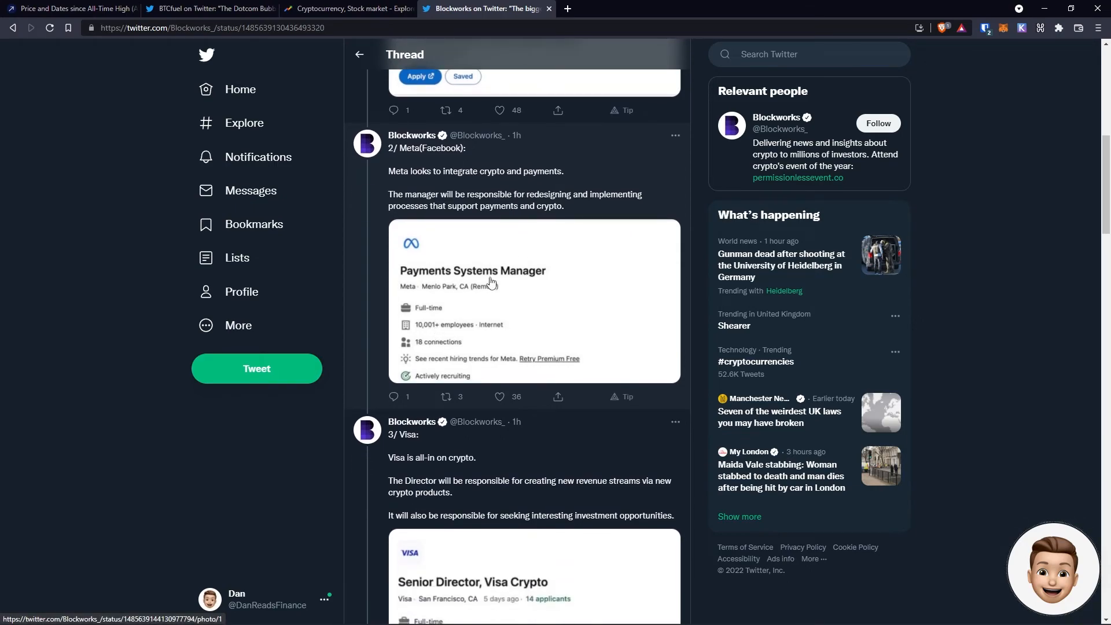
scroll("down", 3)
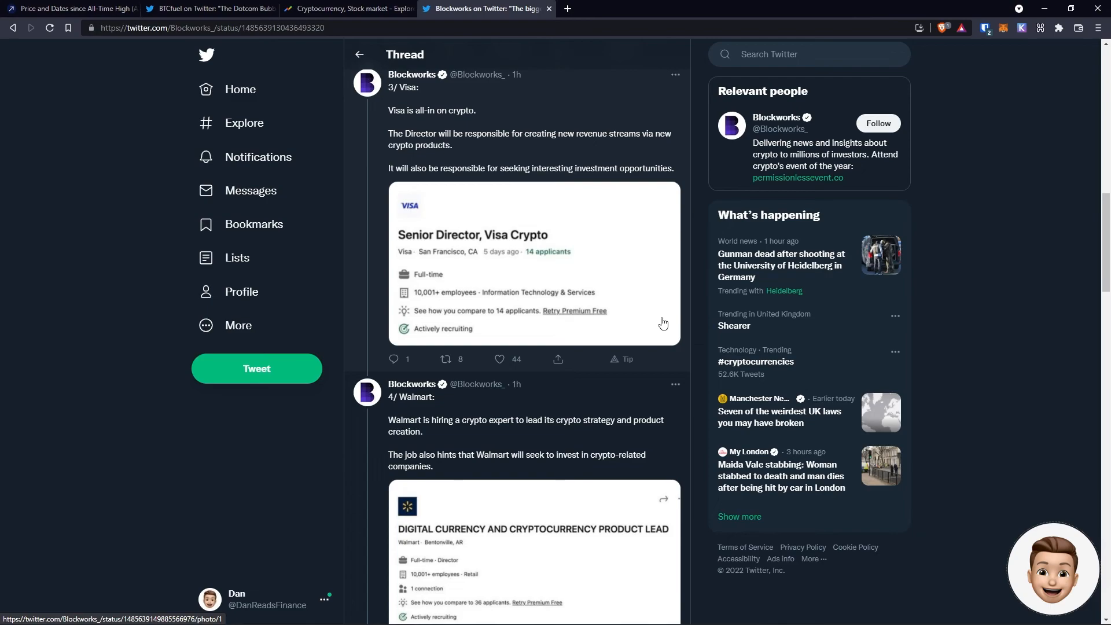
mouse_move(640, 239)
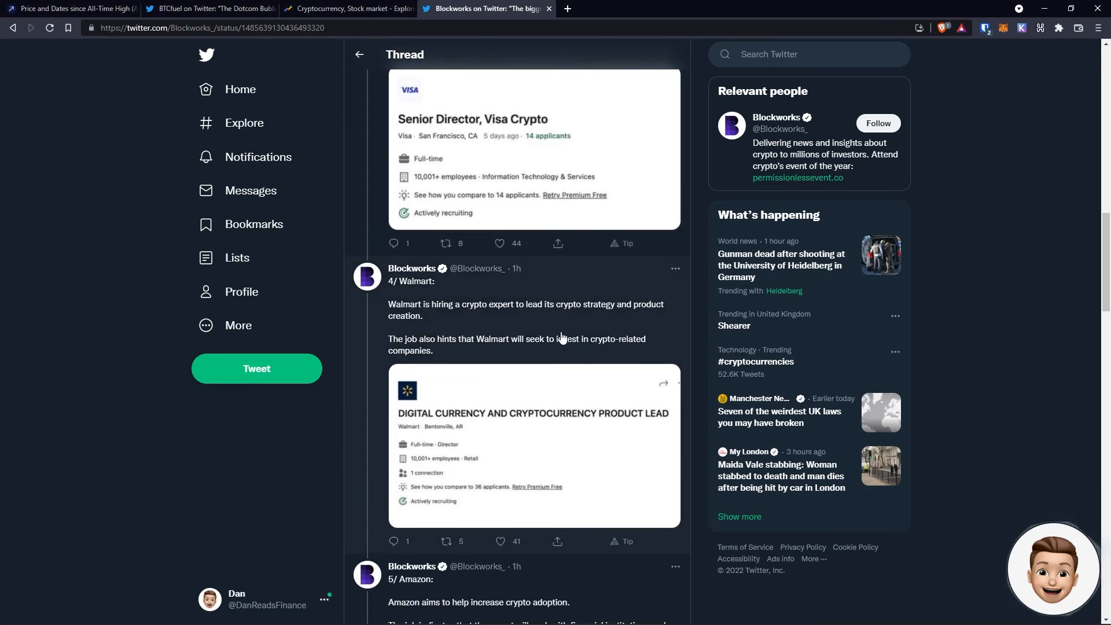
scroll("down", 3)
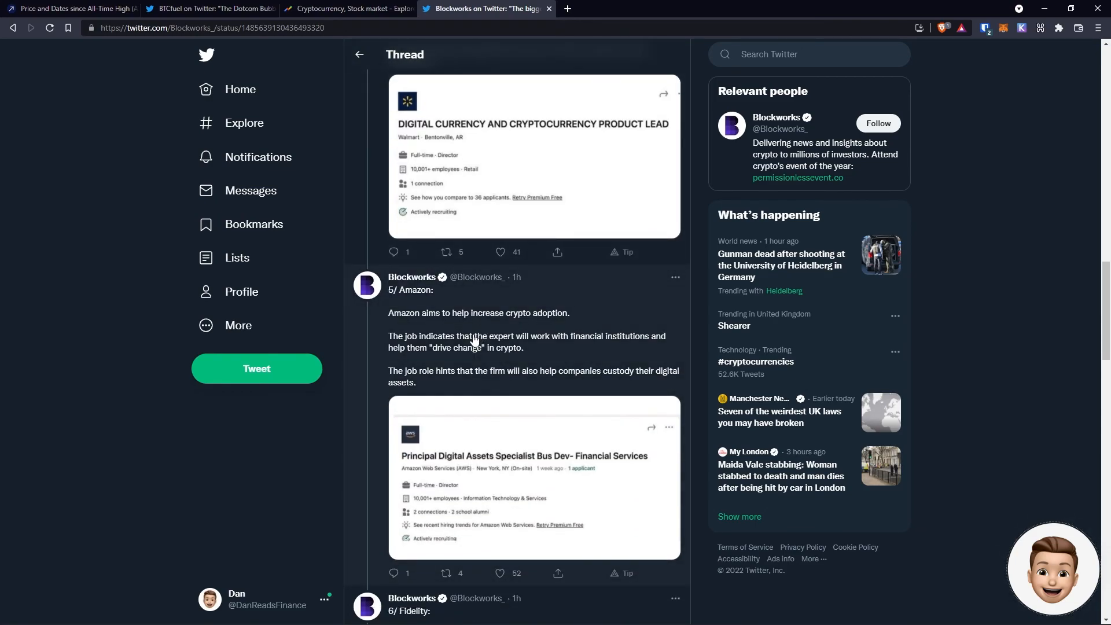
scroll("down", 3)
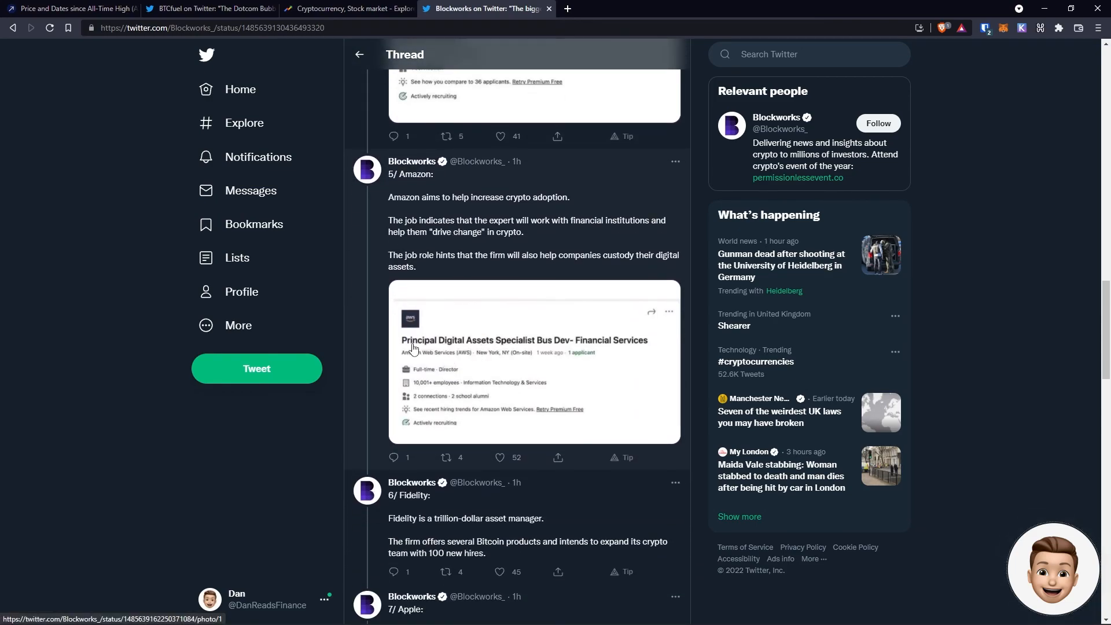